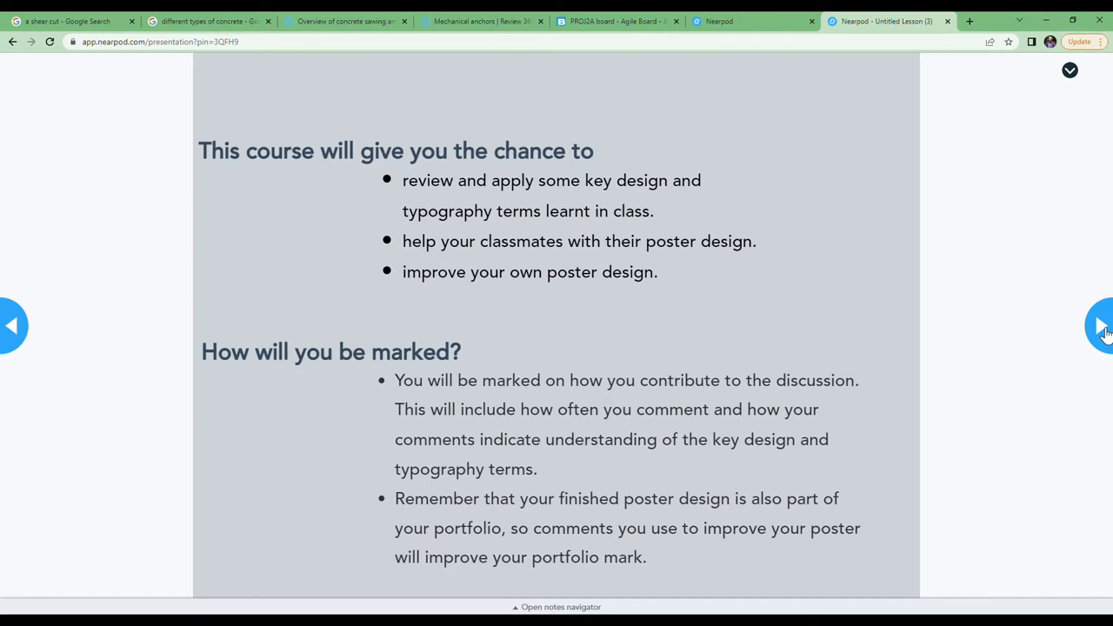
- Page forward three slides past the intro to the Collaboration 1: Feelings & Message board
left_click(1100, 324)
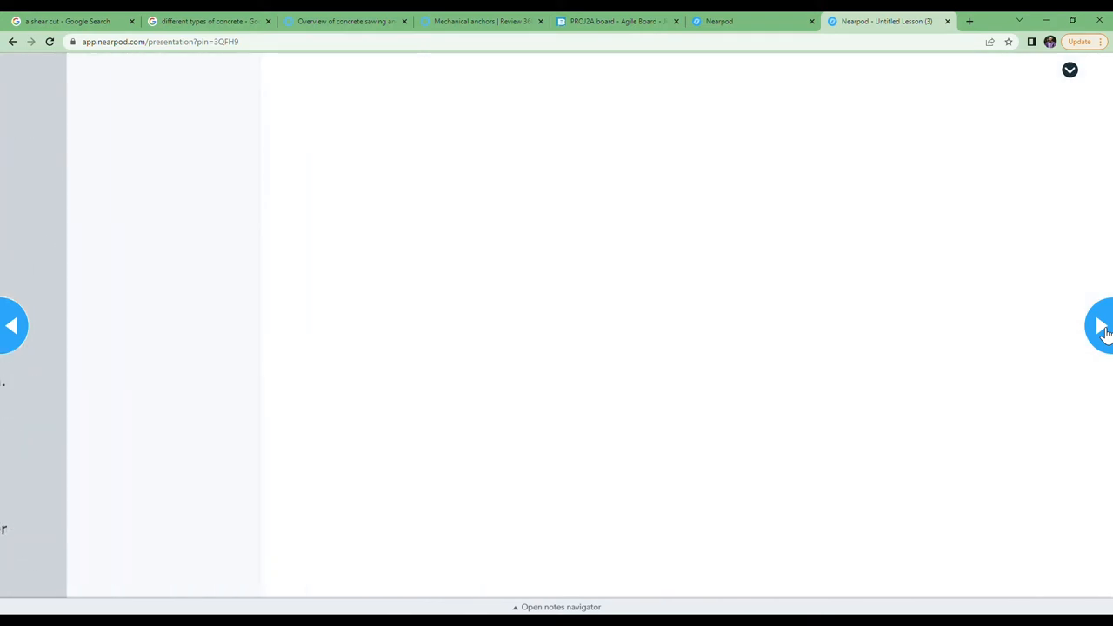
left_click(1102, 324)
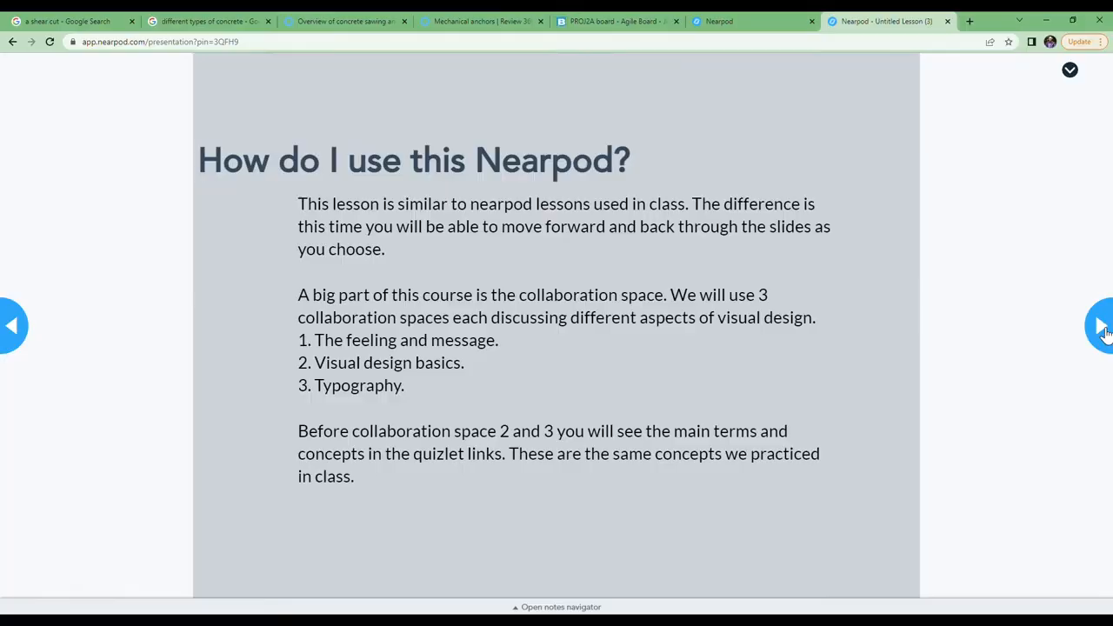
left_click(1100, 324)
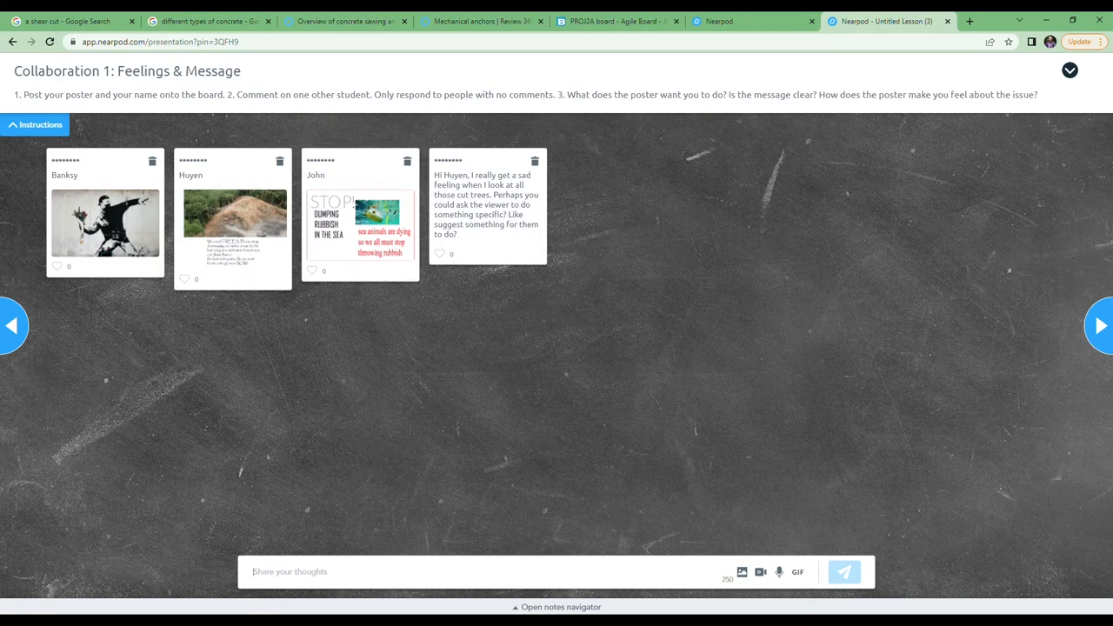
- Post a card named 'Steve' with the uploaded BIG poster image to the board
type("Steve")
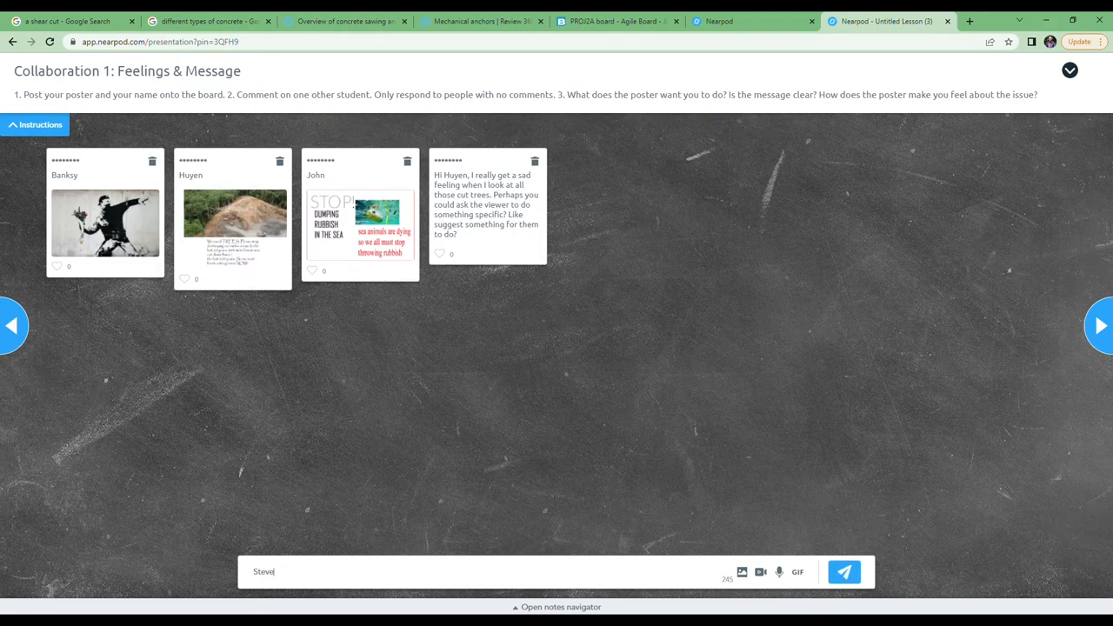
left_click(742, 571)
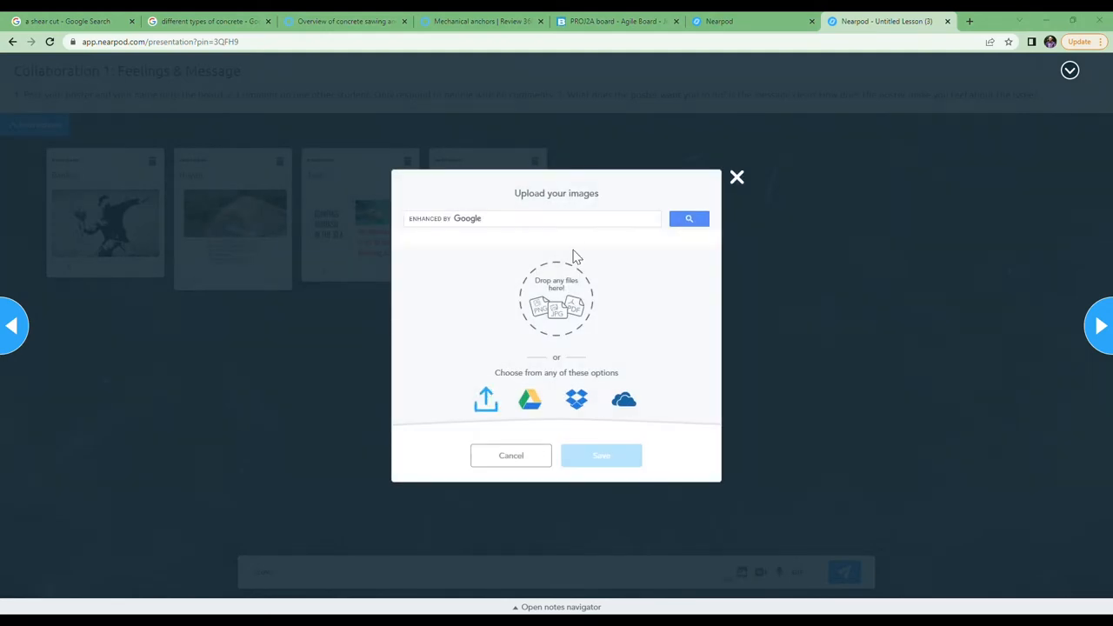
left_click(737, 177)
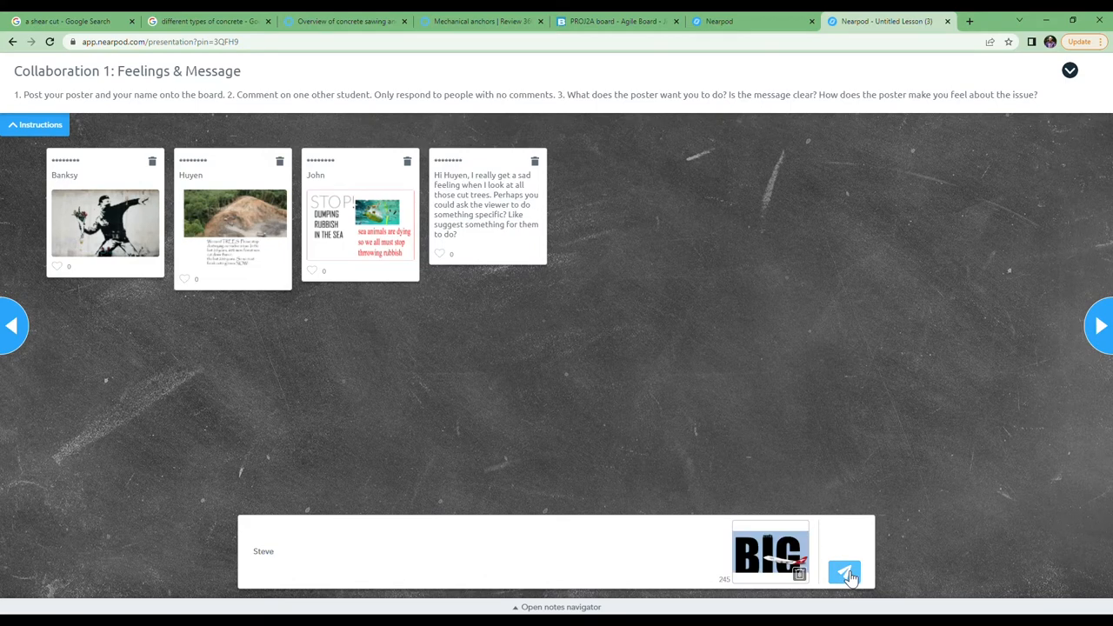
left_click(843, 574)
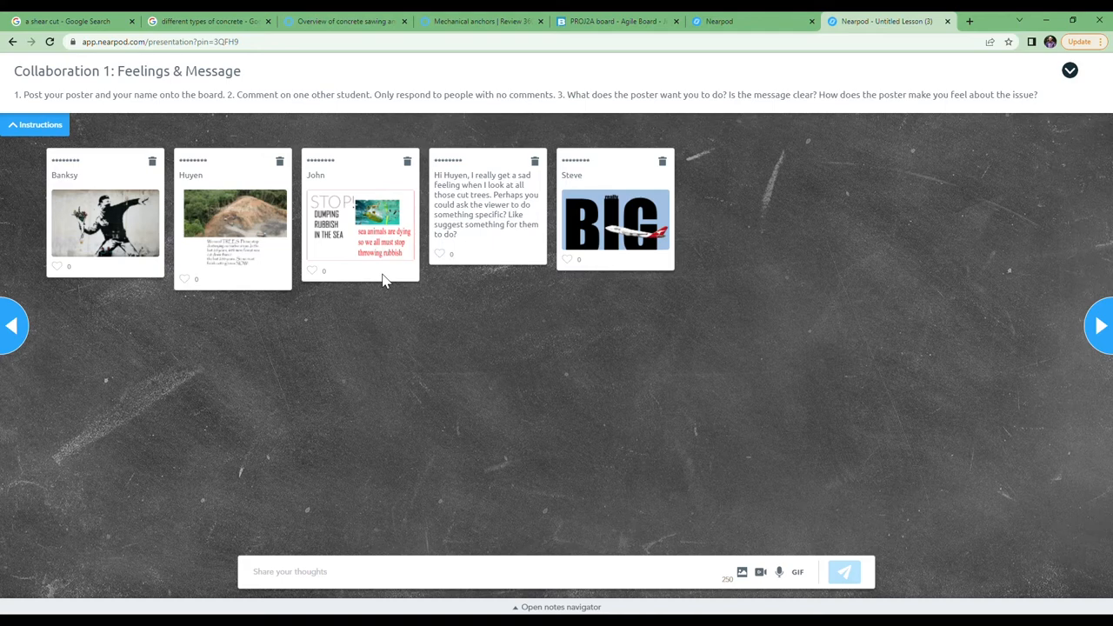
mouse_move(106, 241)
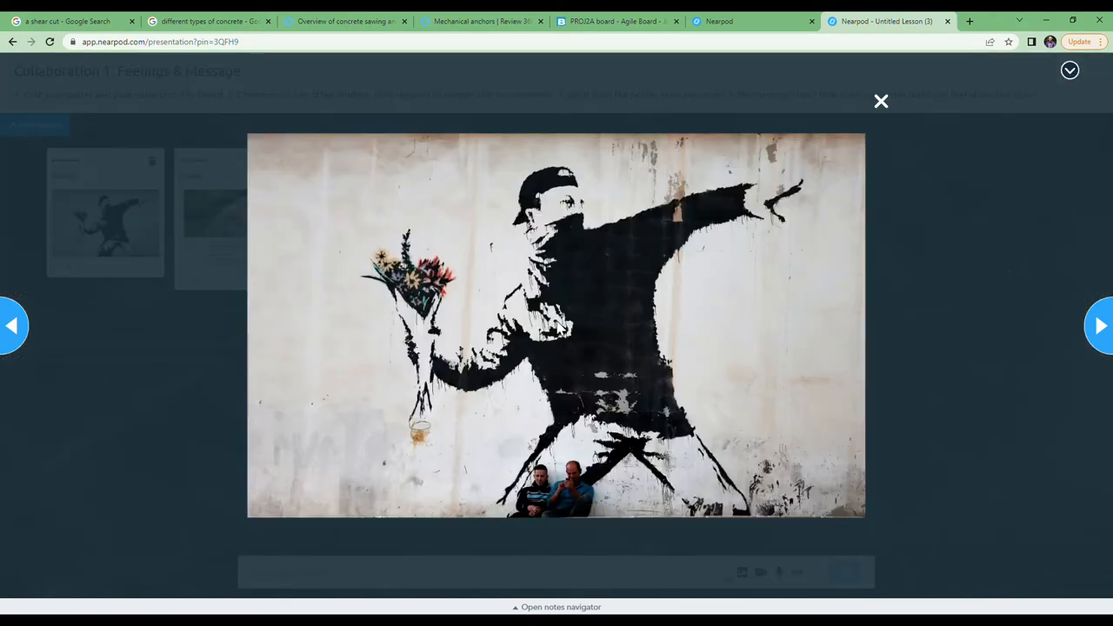
mouse_move(896, 106)
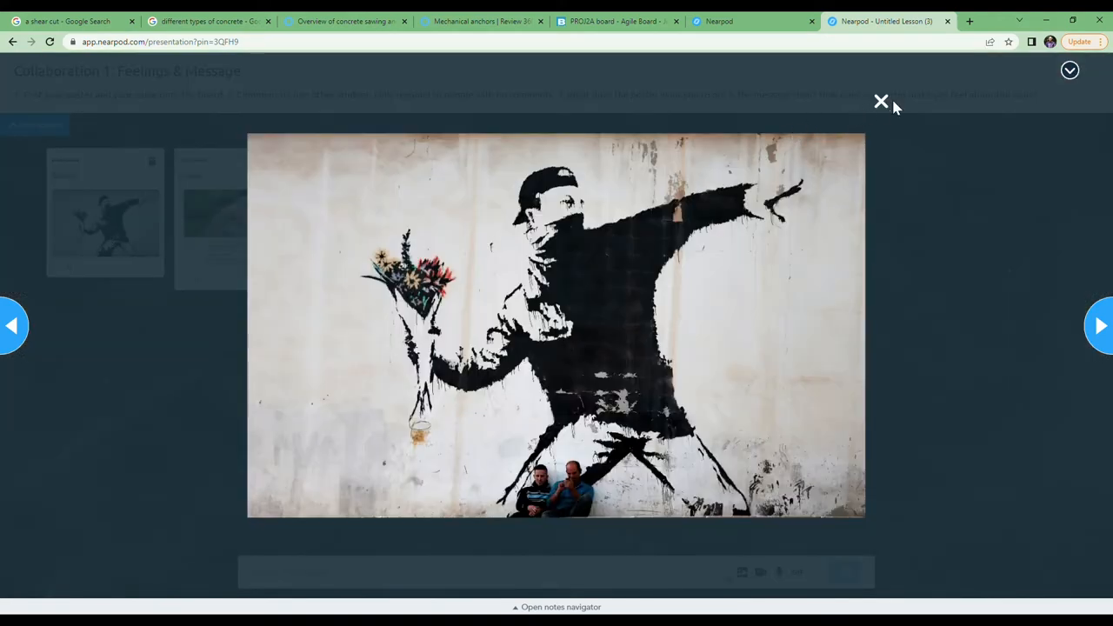
- Comment 'great image' on Banksy's flower-thrower poster, then advance to the Visual Design Quizlet slide
left_click(881, 102)
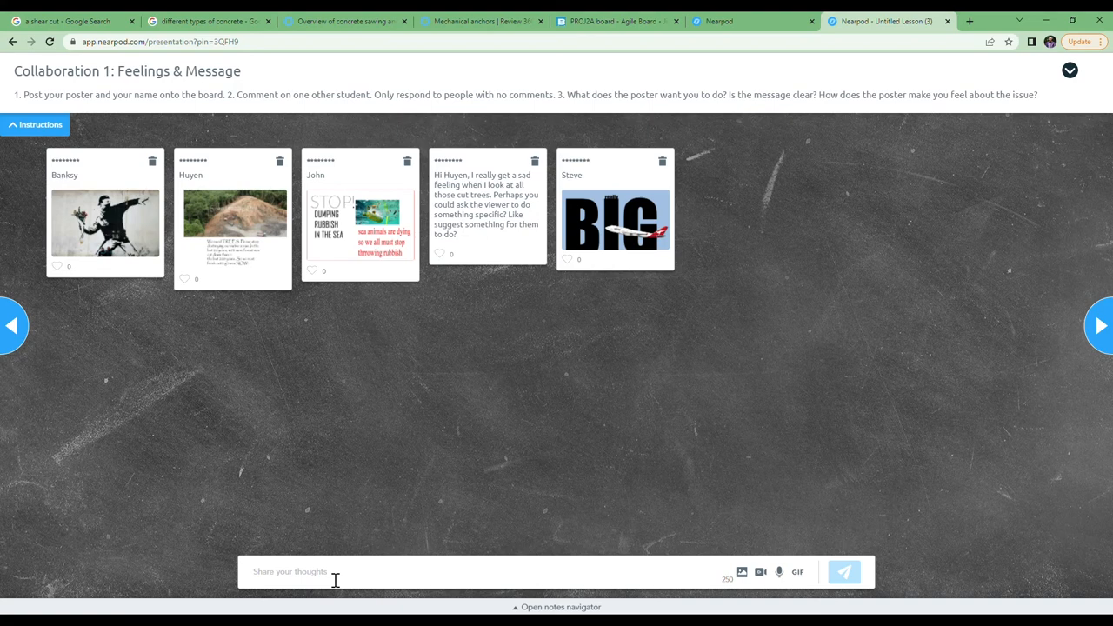
type("Banksy - what a")
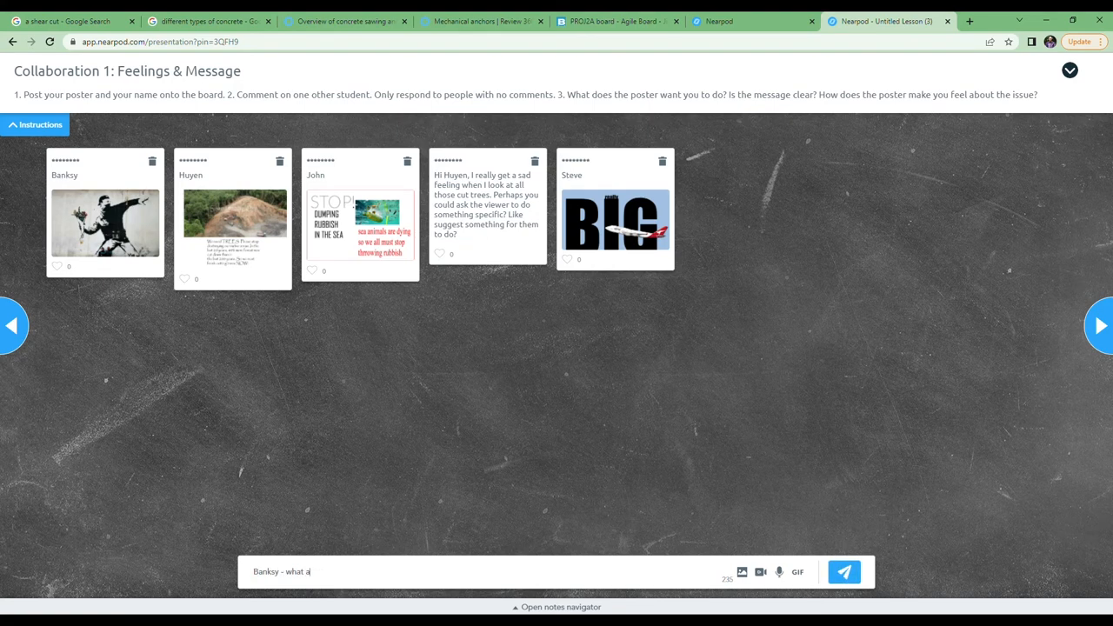
type("great image")
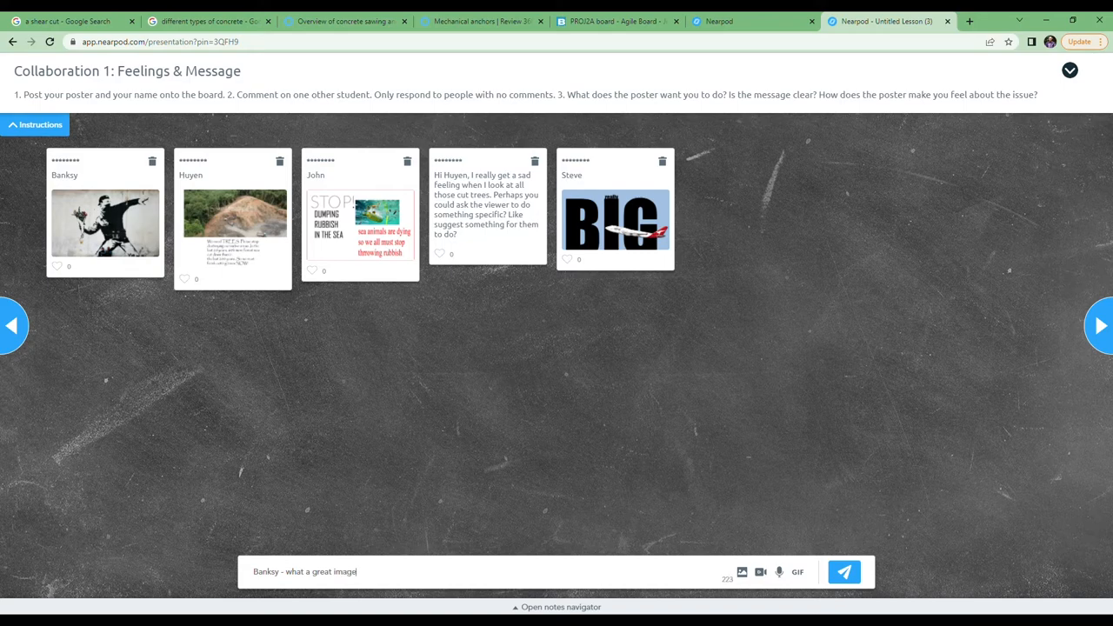
left_click(843, 572)
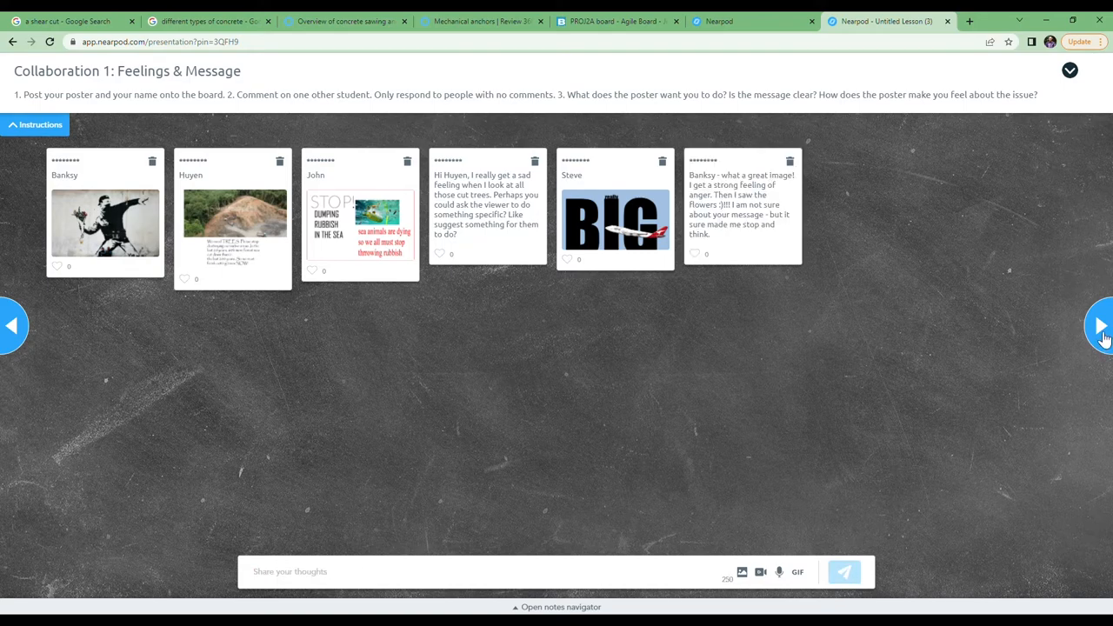
left_click(1100, 325)
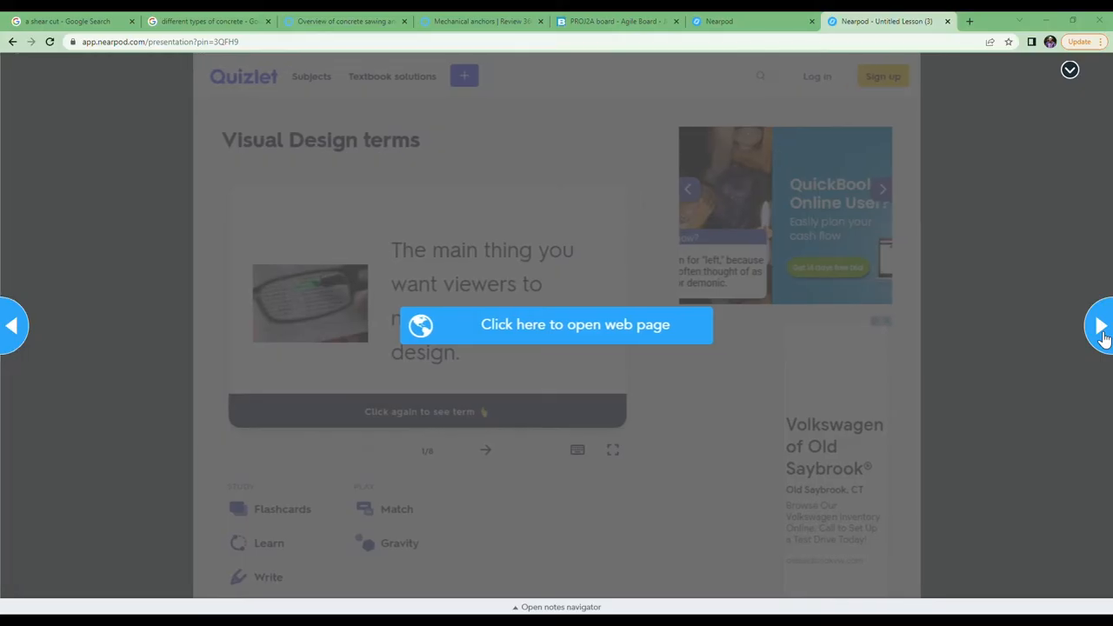
- Open the Visual Design terms Quizlet in Learn mode and start typing an answer ('colour cl')
left_click(556, 324)
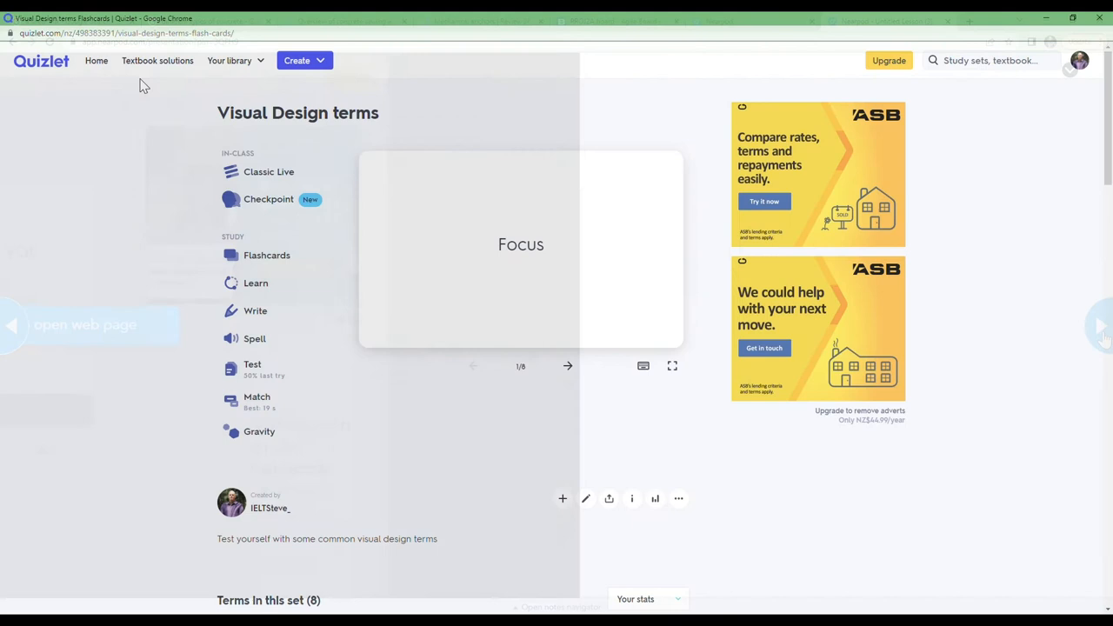
left_click(521, 248)
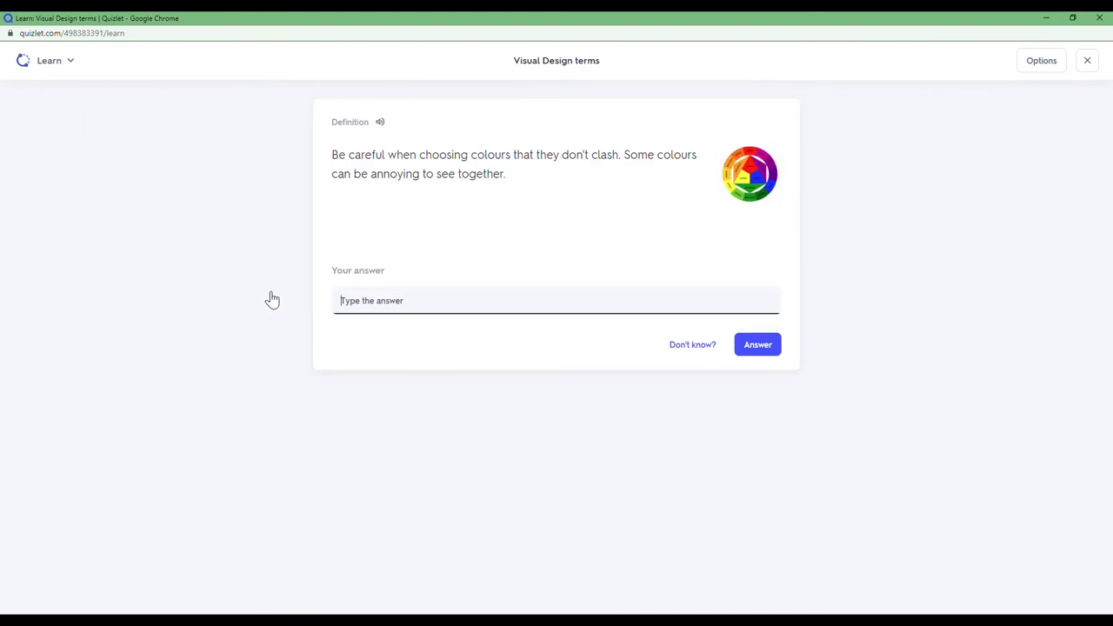
type("colour cl")
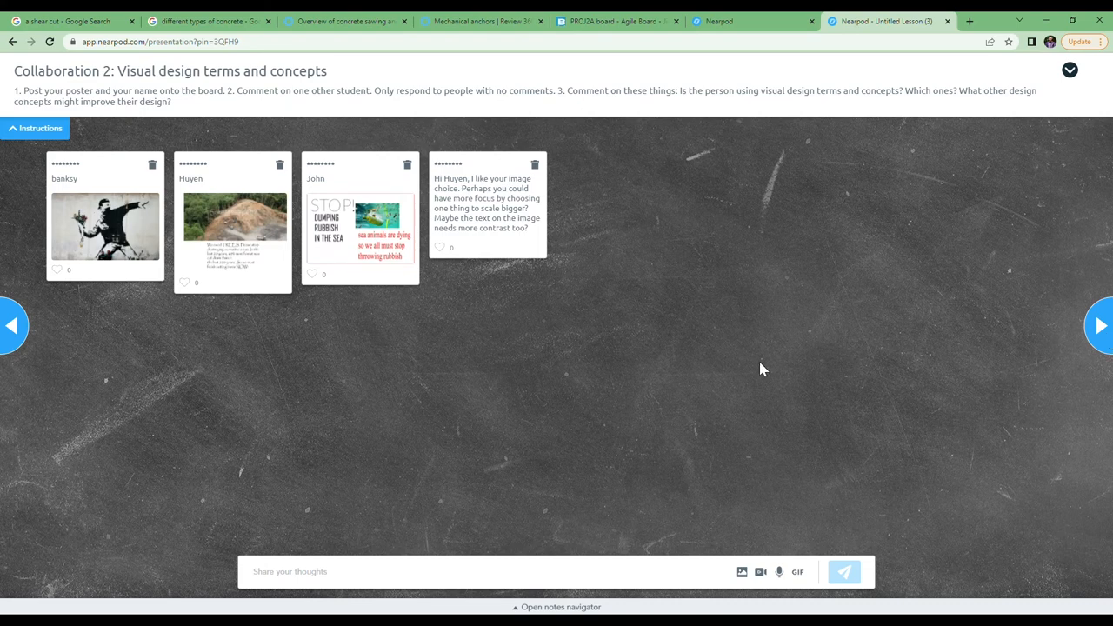
mouse_move(218, 281)
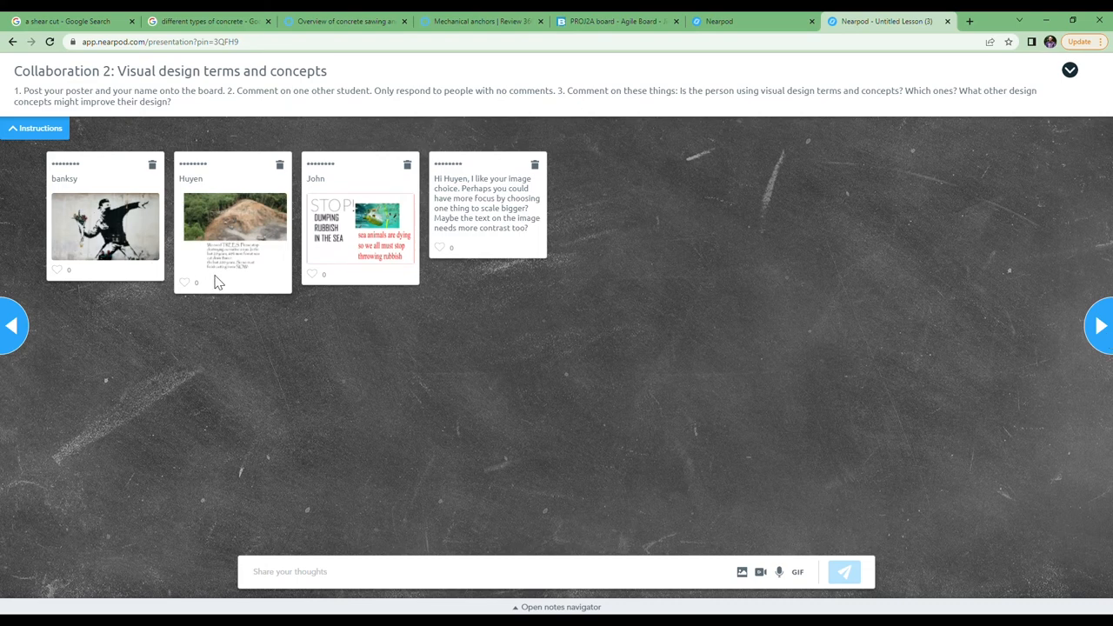
- Comment 'John - that is' on the STOP dumping rubbish poster and advance two slides
left_click(360, 228)
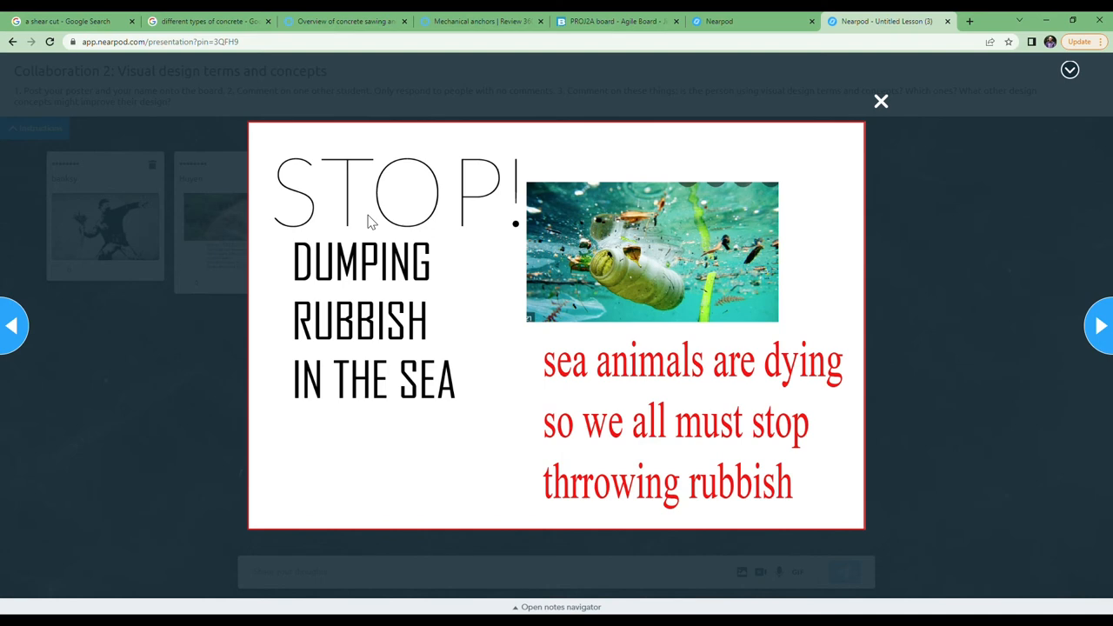
mouse_move(716, 145)
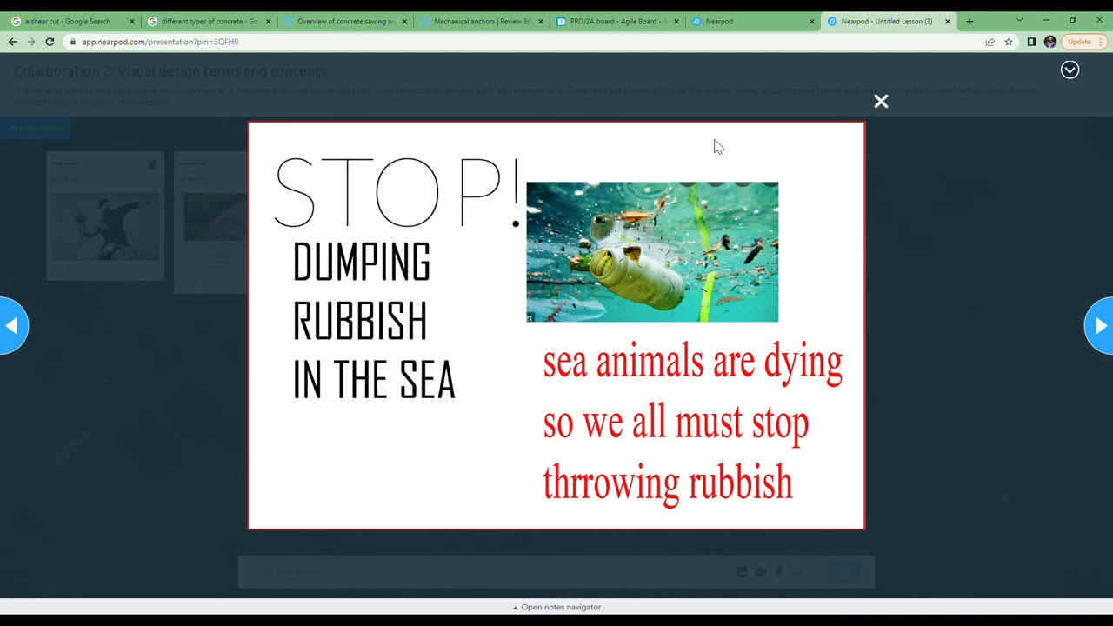
left_click(881, 102)
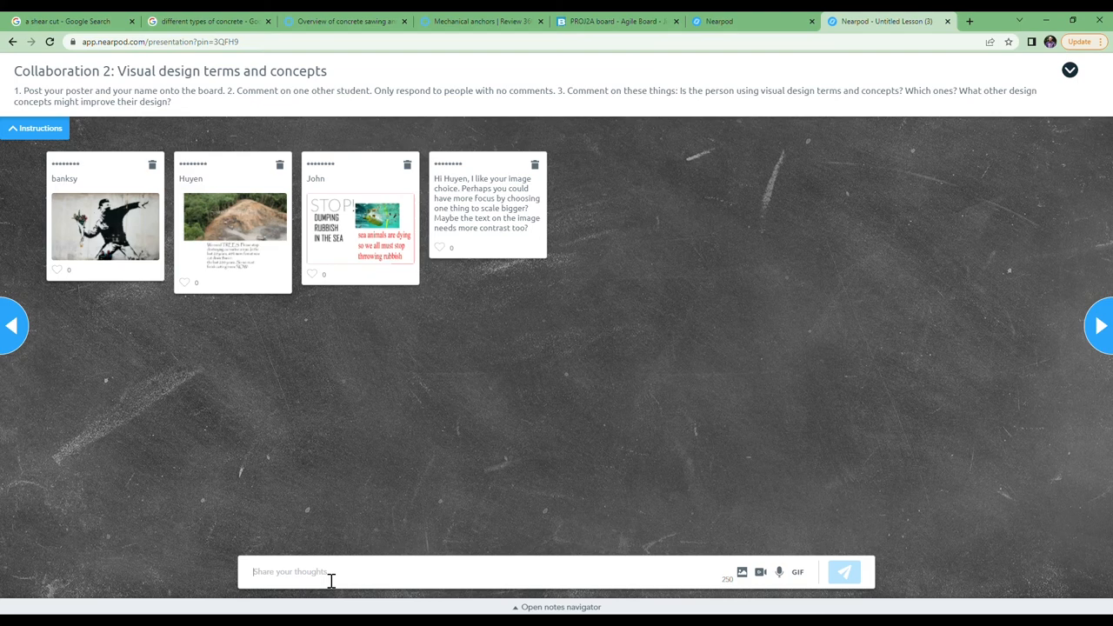
type("John -")
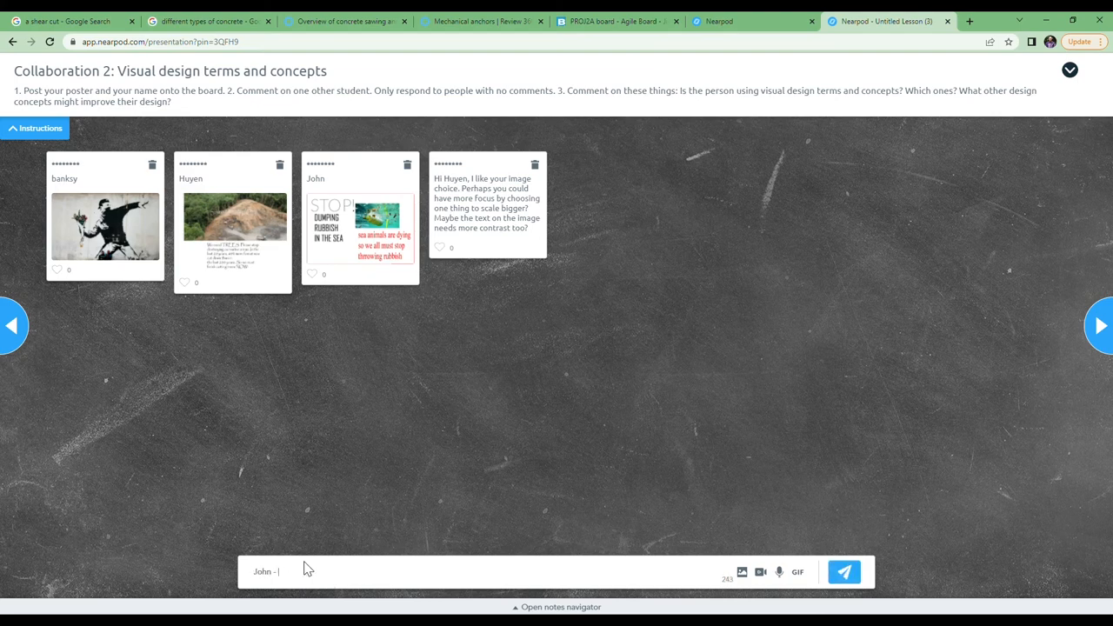
type("that is")
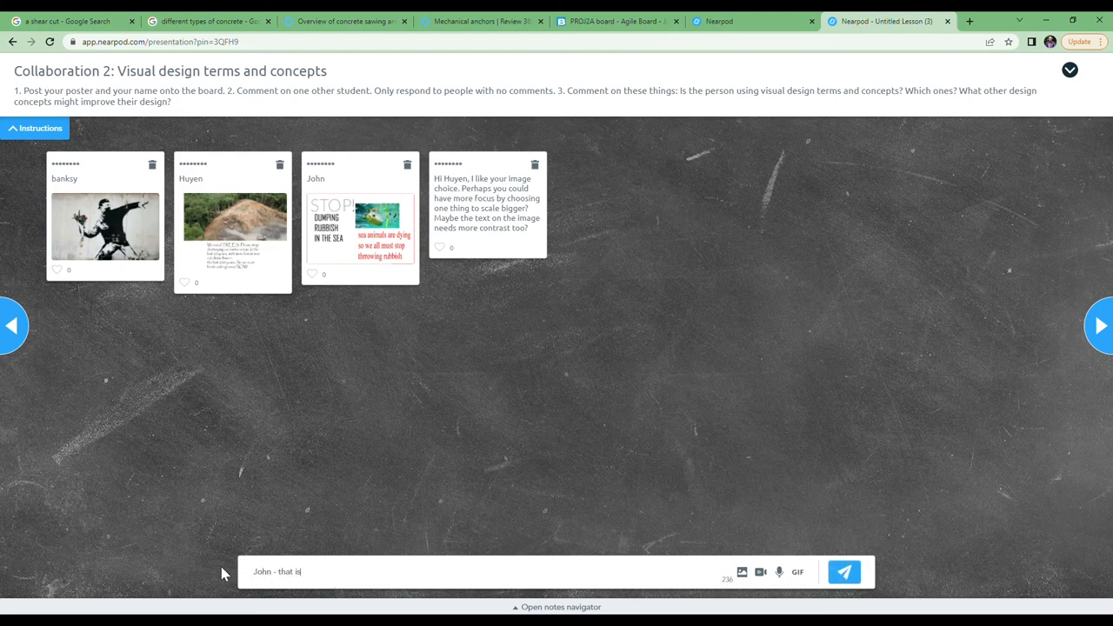
left_click(1100, 326)
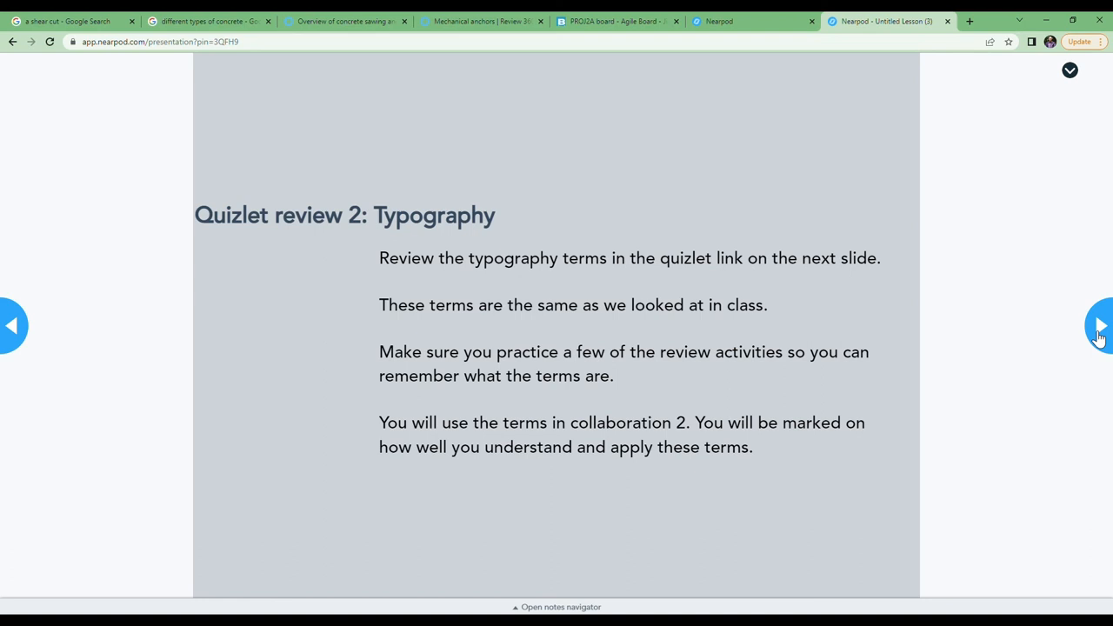
left_click(1100, 326)
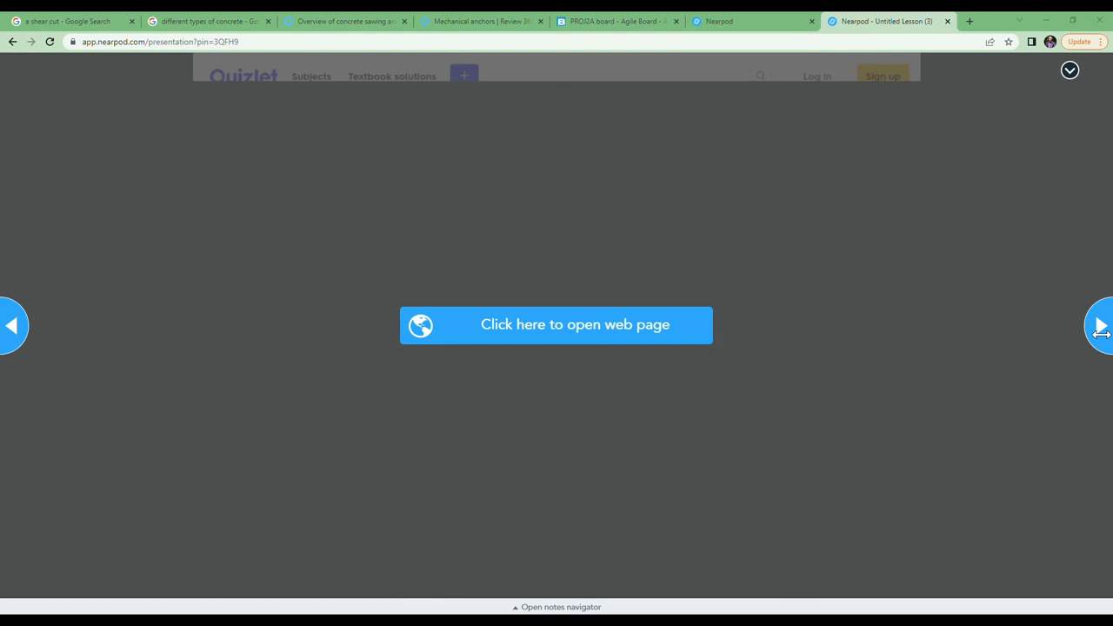